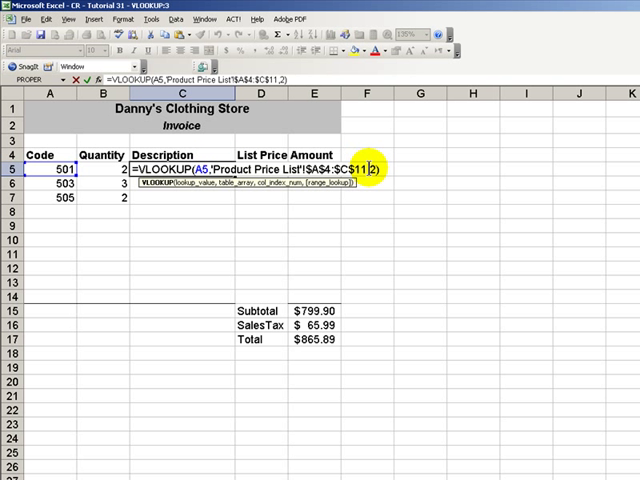
Commit the C5 VLOOKUP so code 501 returns Men's Brown Suit.
key(Enter)
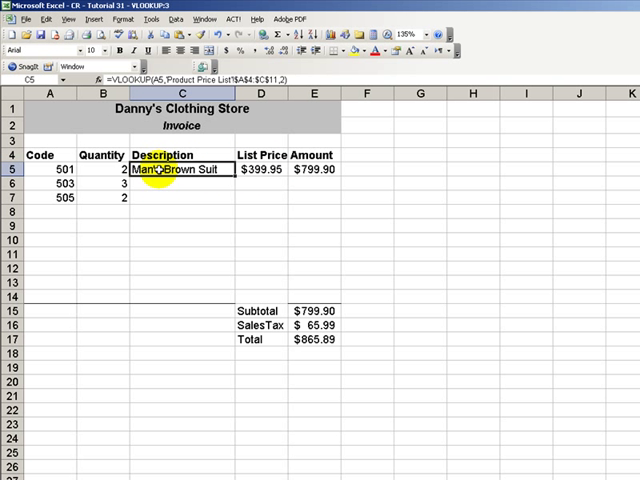
mouse_move(163, 185)
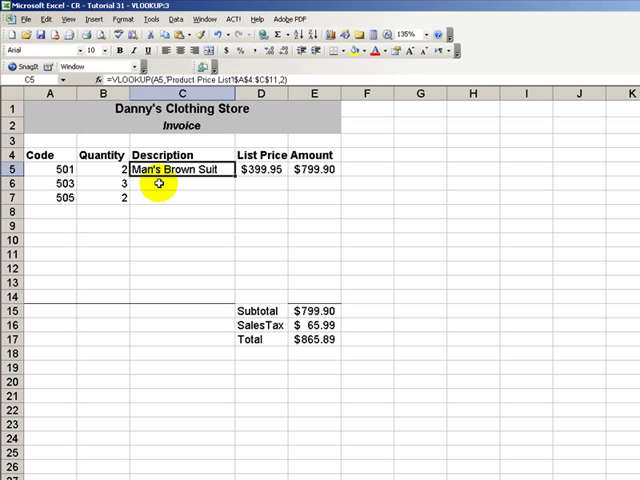
Build a VLOOKUP in C6 on A6 against the price list, column 2, returning Man's Tan Tie.
click(178, 185)
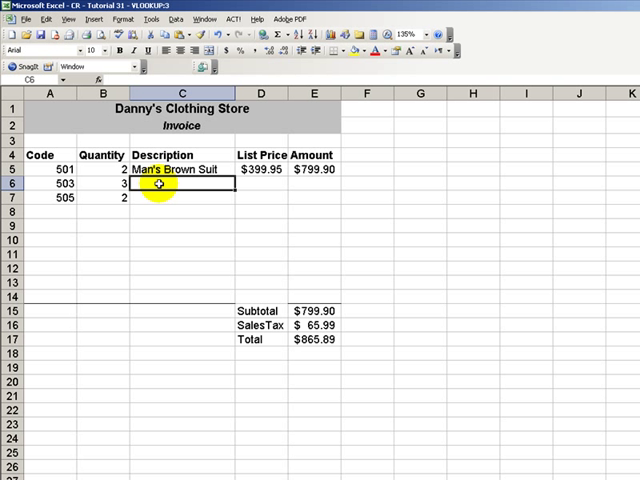
text(=vl)
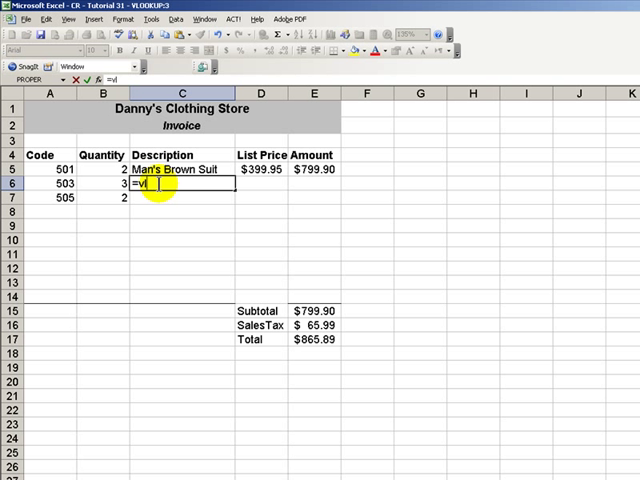
text(ookup)
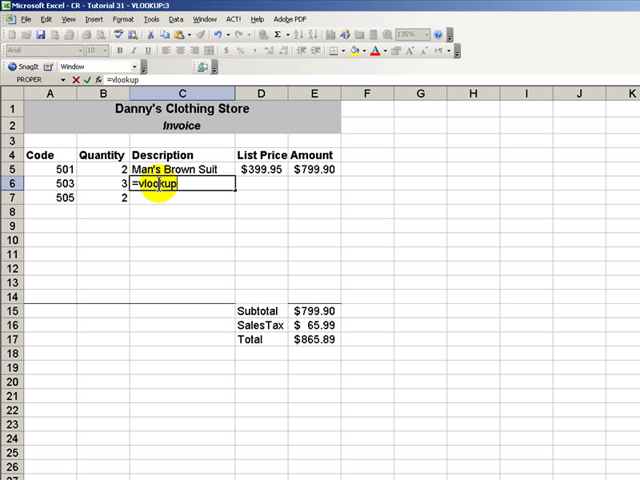
text(()
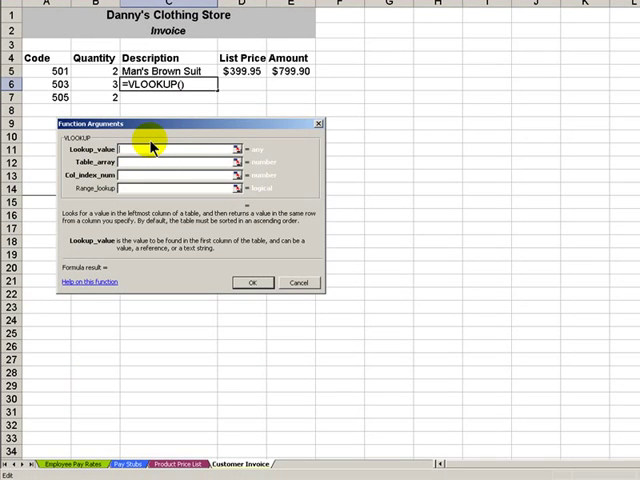
click(135, 148)
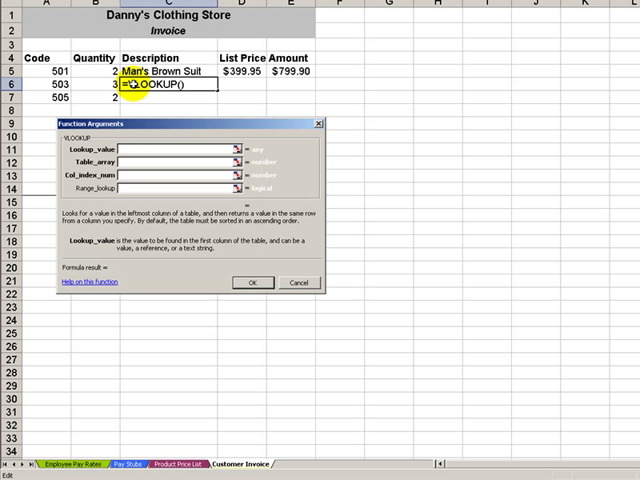
click(48, 86)
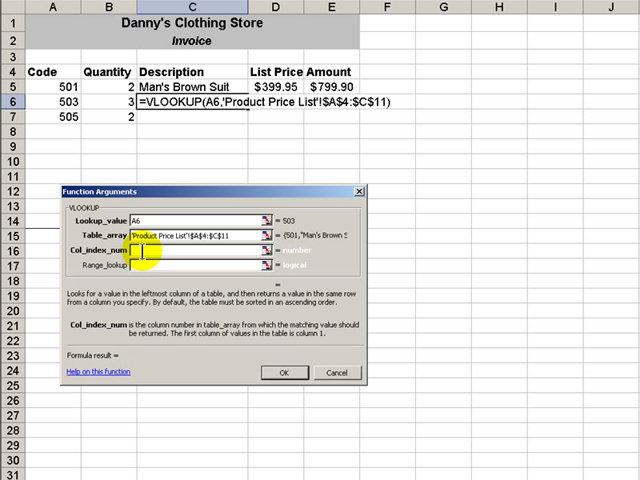
text(2)
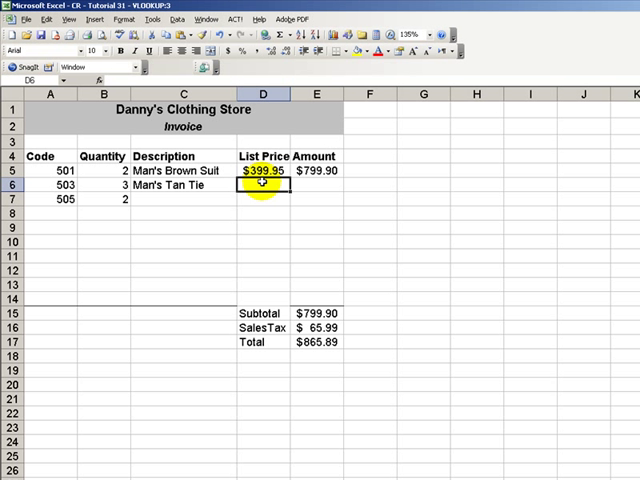
Start a VLOOKUP in D6 using code 503 in A6 as the lookup value.
click(265, 170)
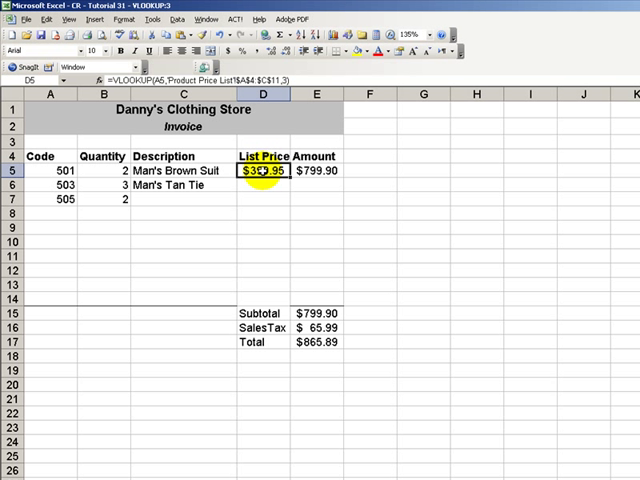
double_click(272, 170)
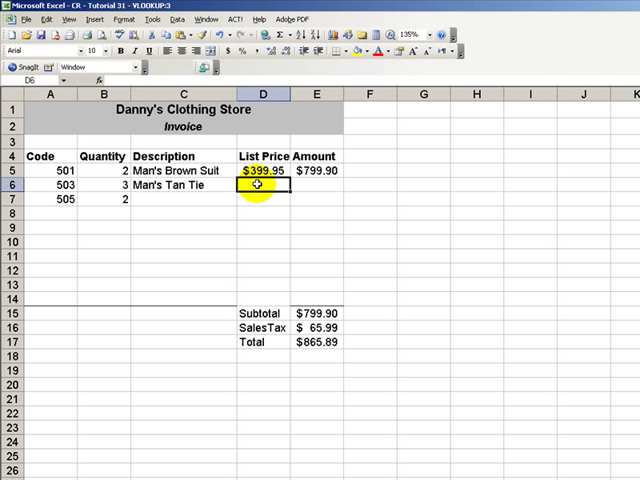
text(=vlo)
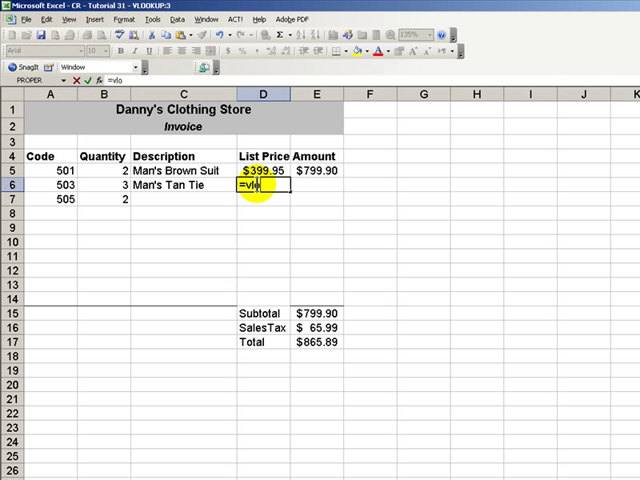
text(okup()
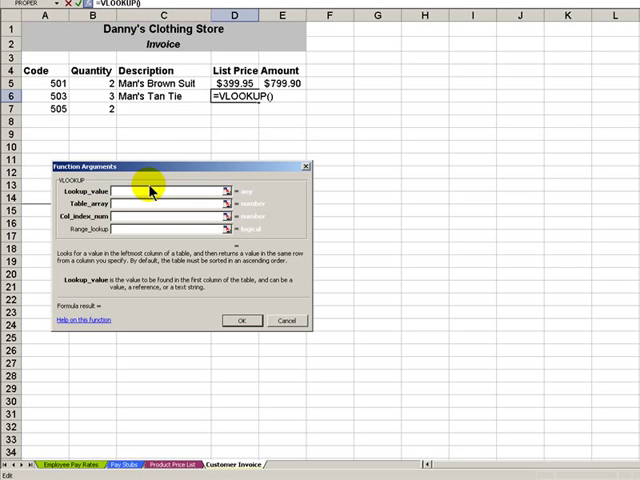
click(160, 191)
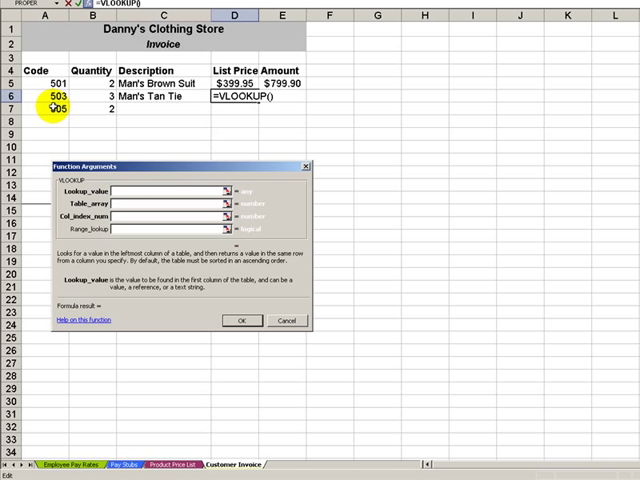
click(48, 100)
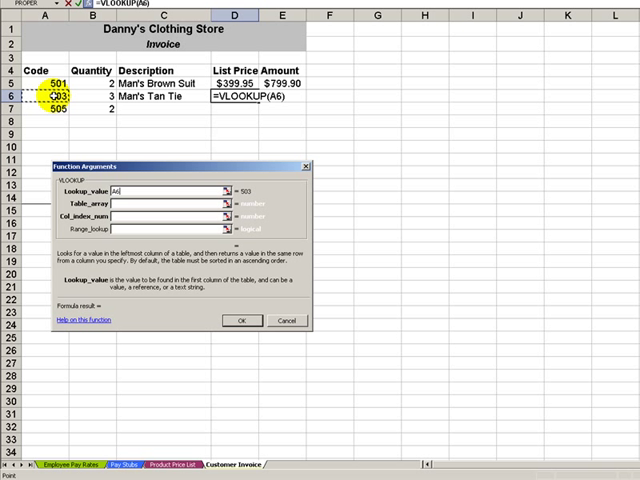
Point the lookup at A4:C11 on Product Price List, column 3, and confirm to return $29.95.
click(150, 211)
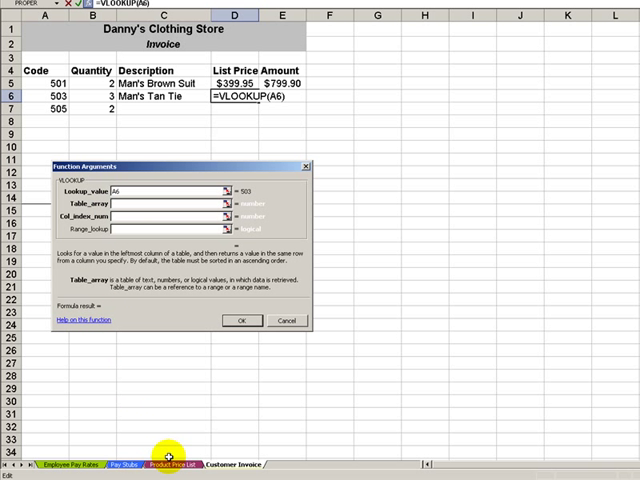
click(167, 468)
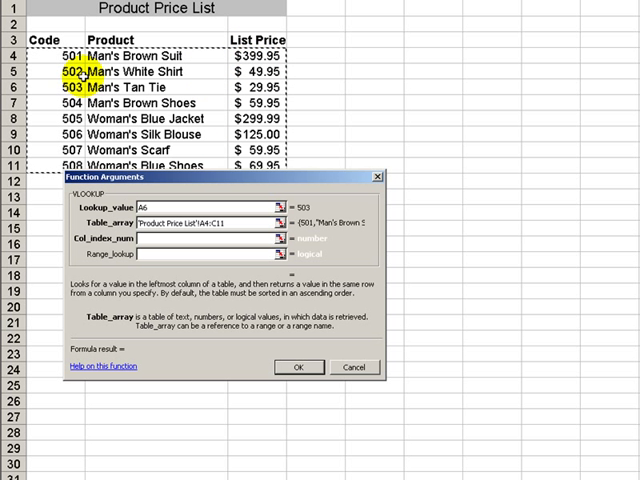
click(150, 237)
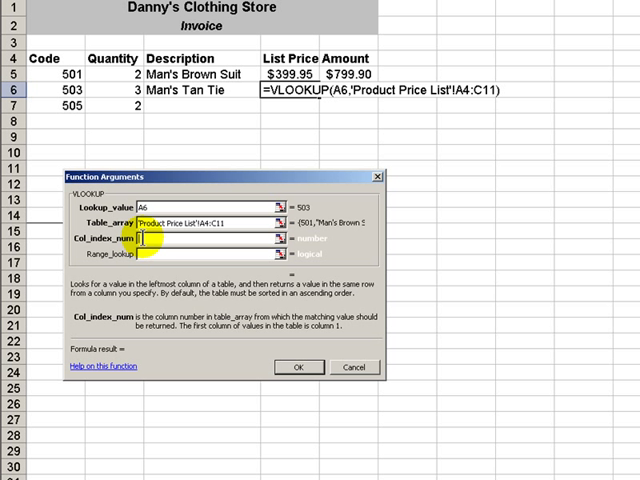
text(3)
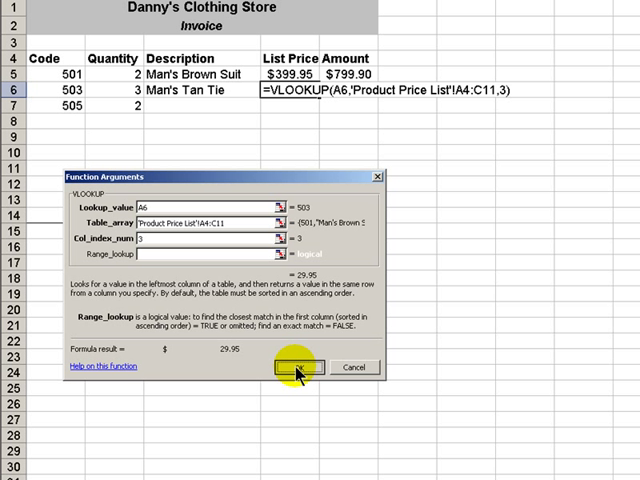
click(320, 368)
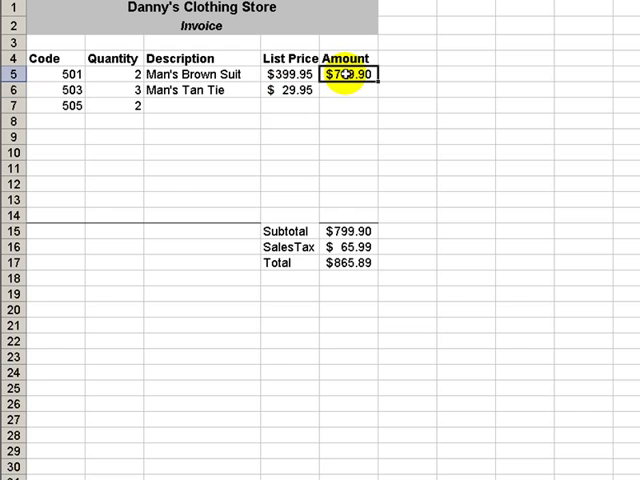
Enter =B5*D5 as the amount and fill the invoice formulas down through row 7.
text(=B5*D5)
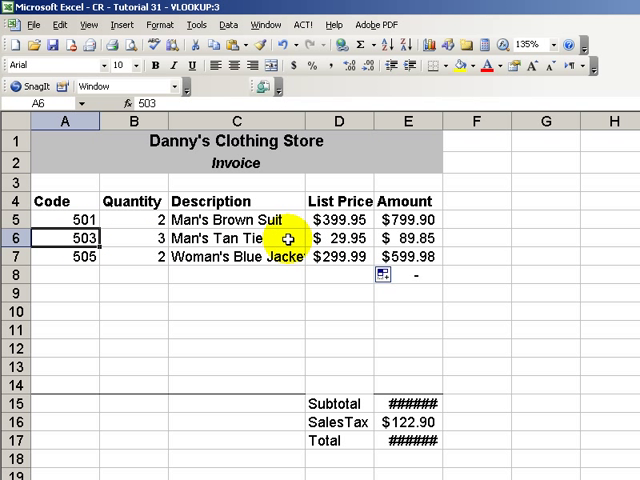
click(338, 238)
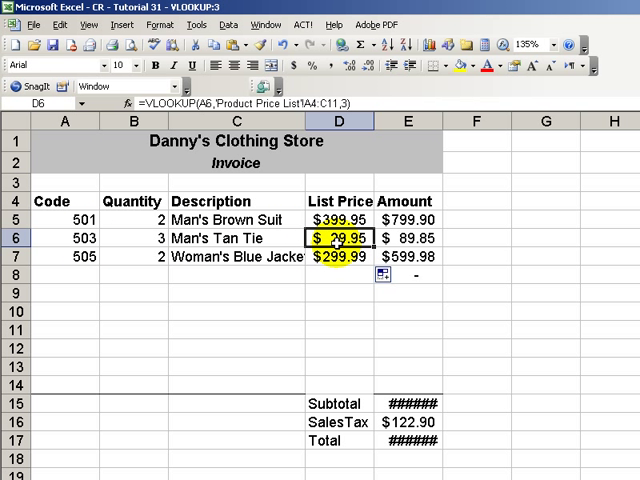
mouse_move(248, 238)
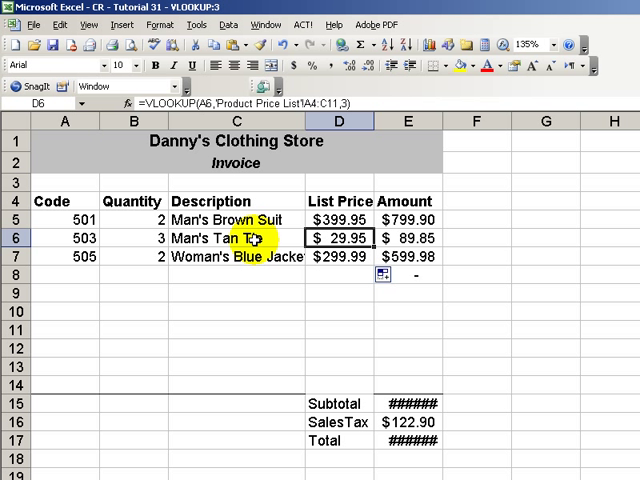
Change Man's Tan Tie to $19.95 on the Product Price List sheet.
click(255, 238)
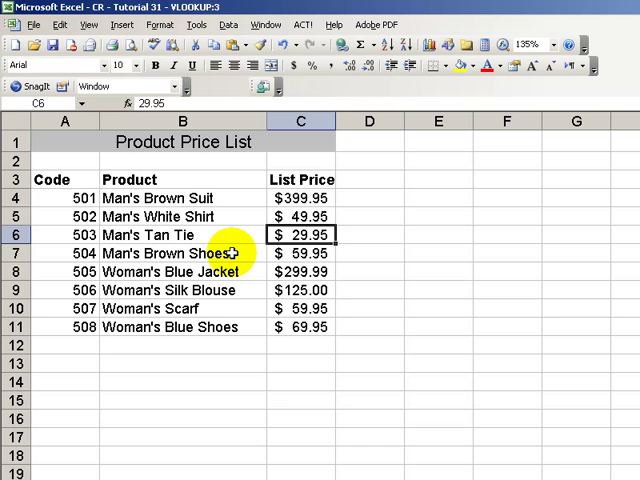
text(19.)
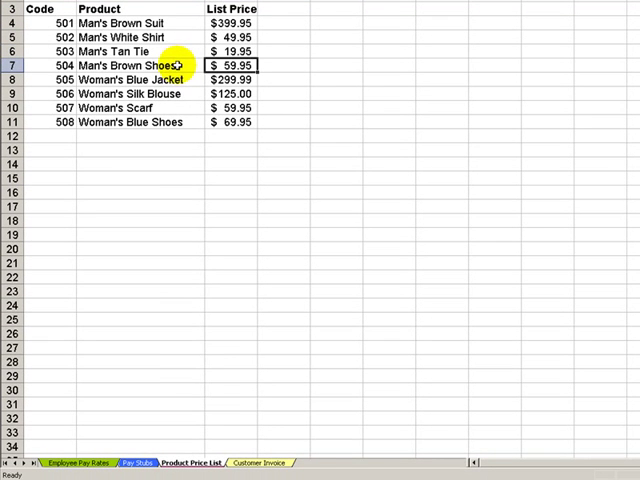
click(280, 461)
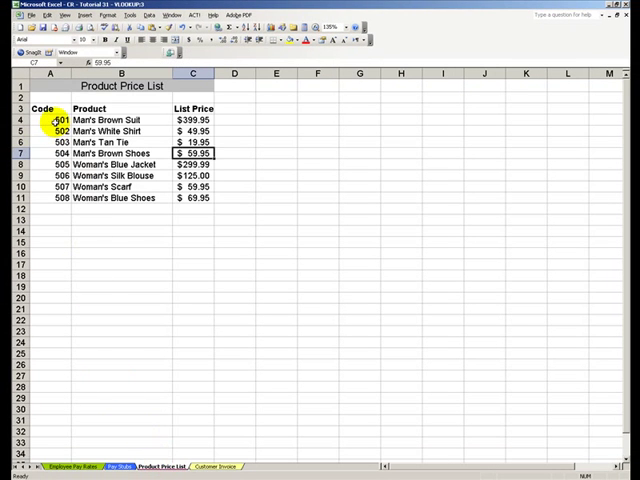
click(50, 120)
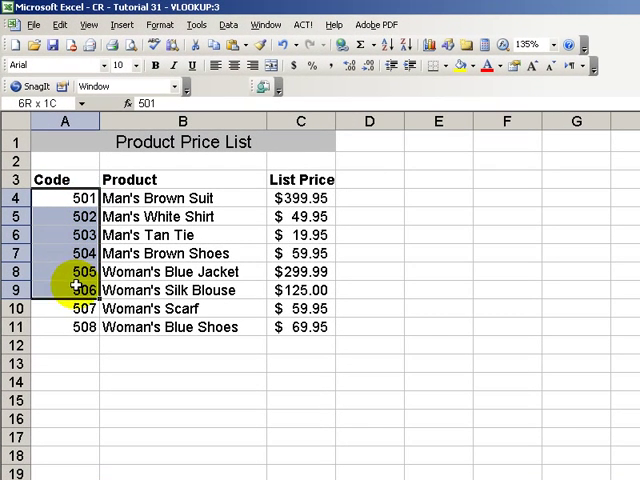
click(66, 197)
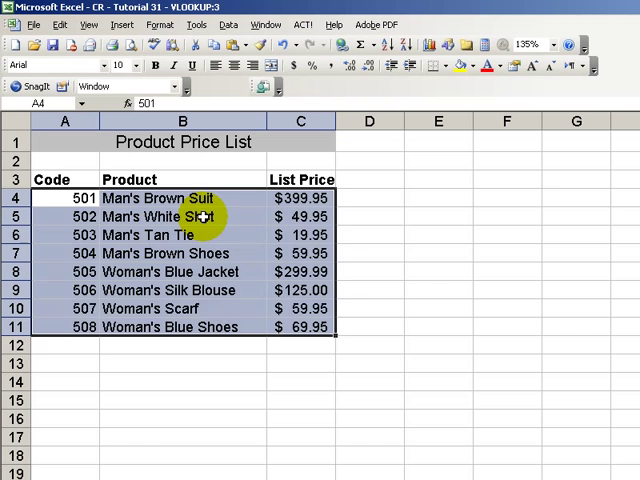
click(178, 198)
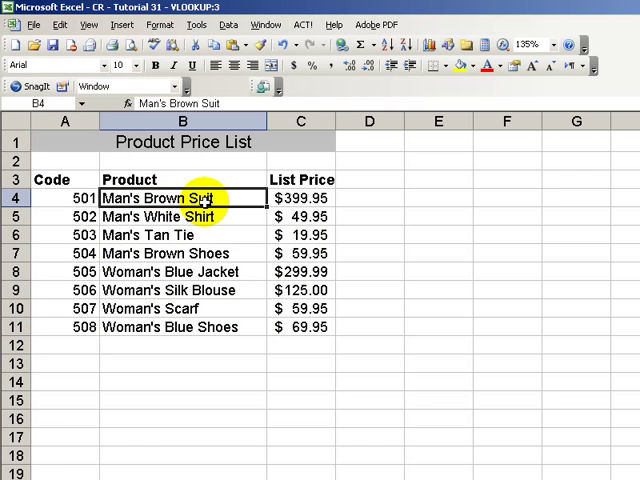